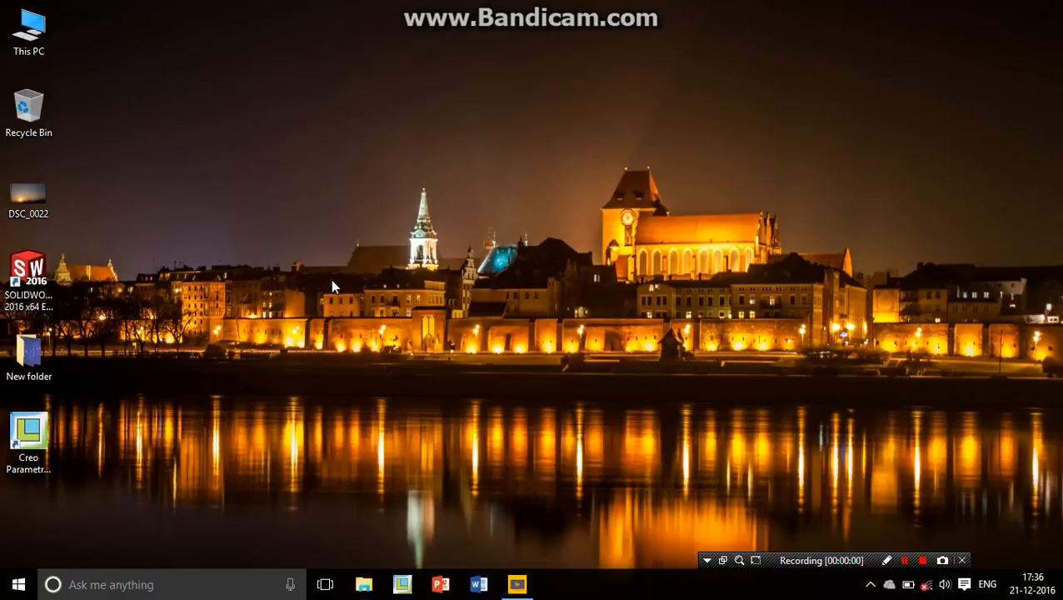
pyautogui.moveTo(358, 230)
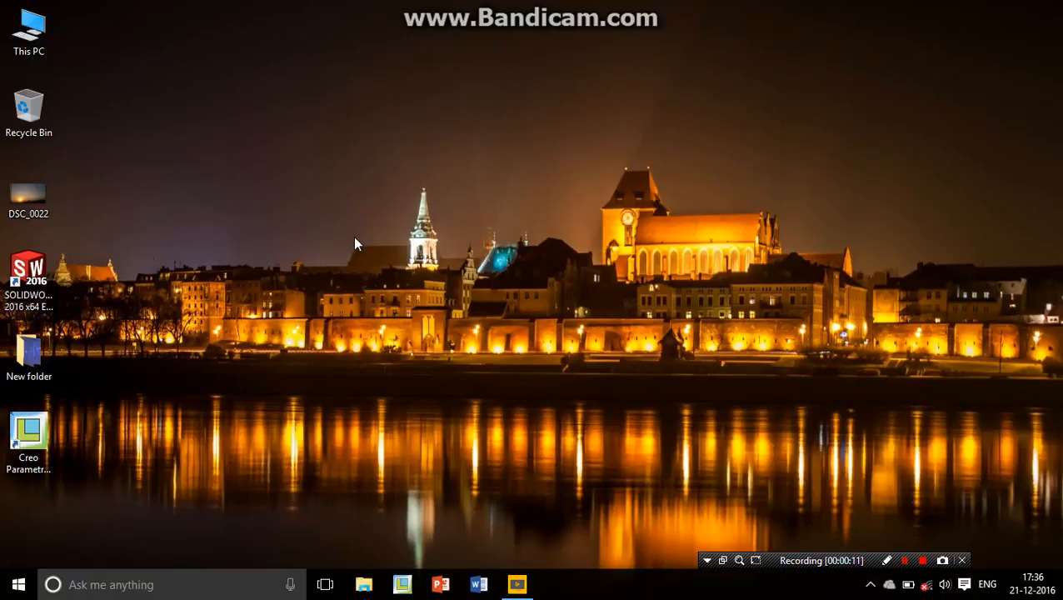
pyautogui.moveTo(425, 213)
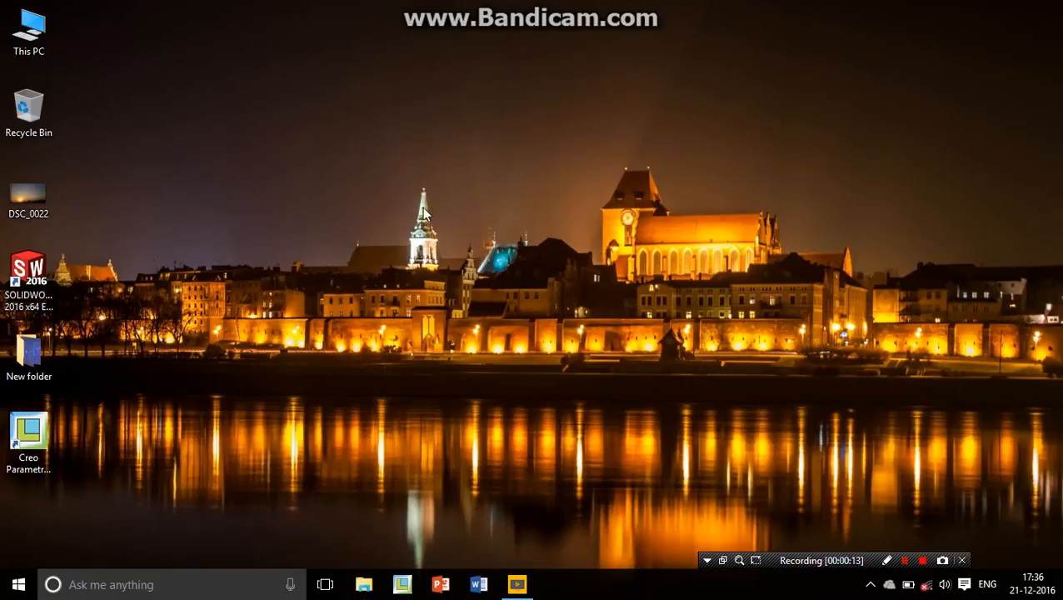
pyautogui.moveTo(200, 458)
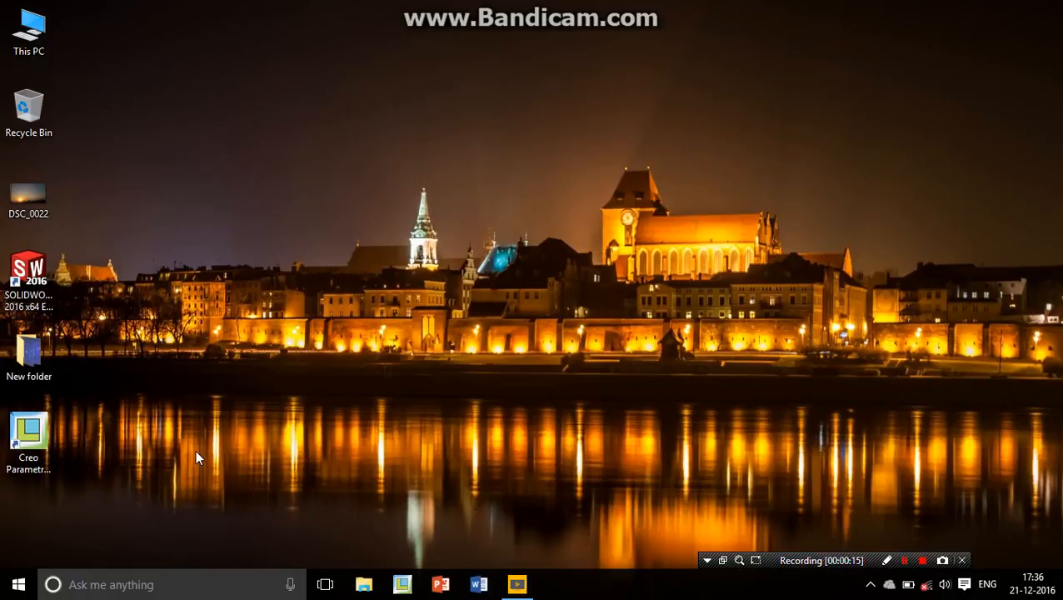
pyautogui.moveTo(114, 443)
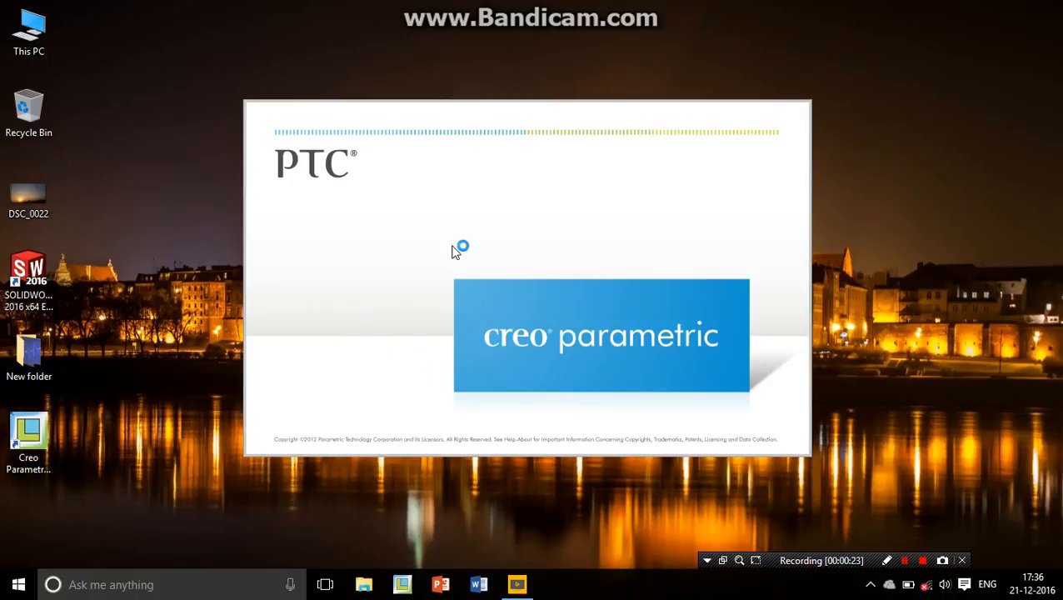
pyautogui.moveTo(523, 380)
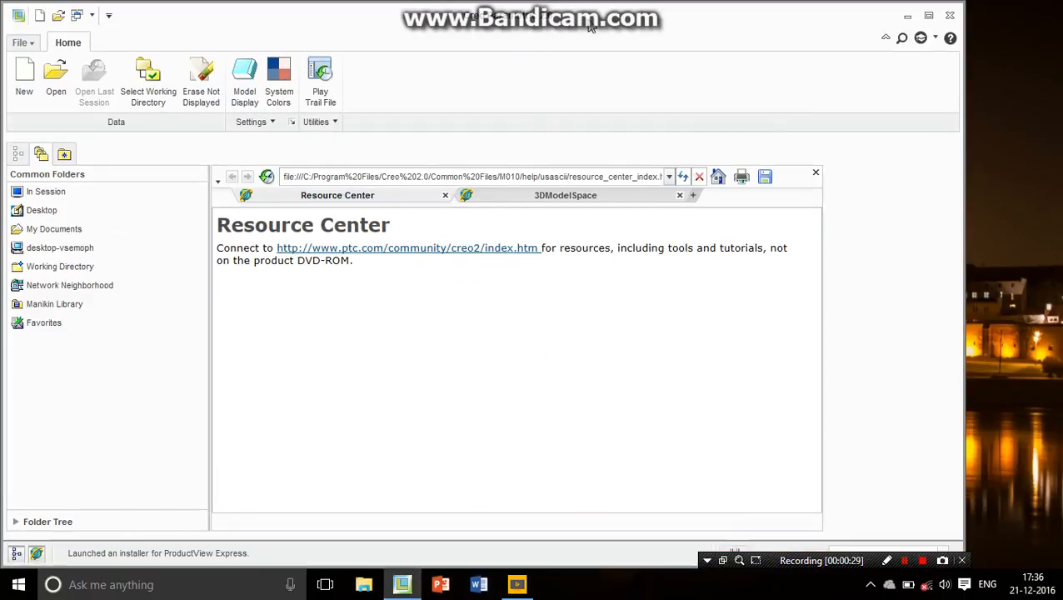
pyautogui.moveTo(584, 81)
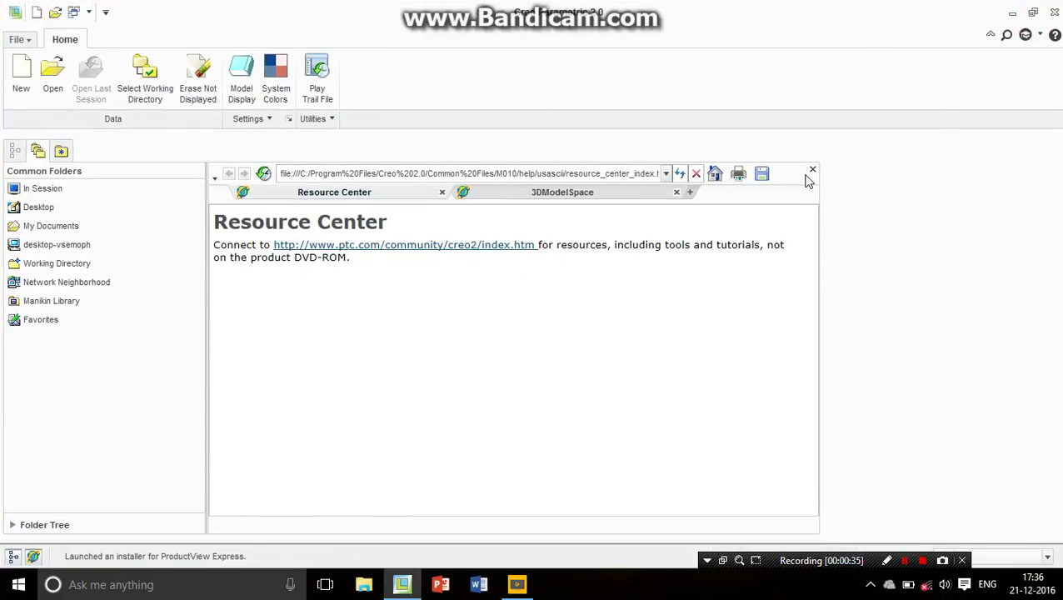
# Close the Resource Center web page, leaving the empty home workspace.
pyautogui.click(814, 170)
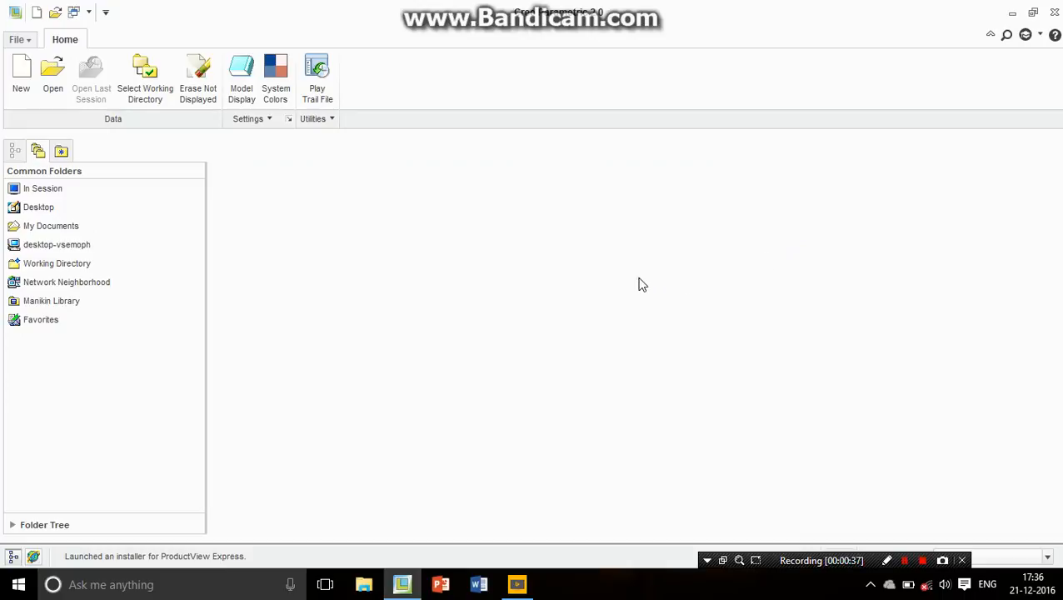
pyautogui.moveTo(608, 278)
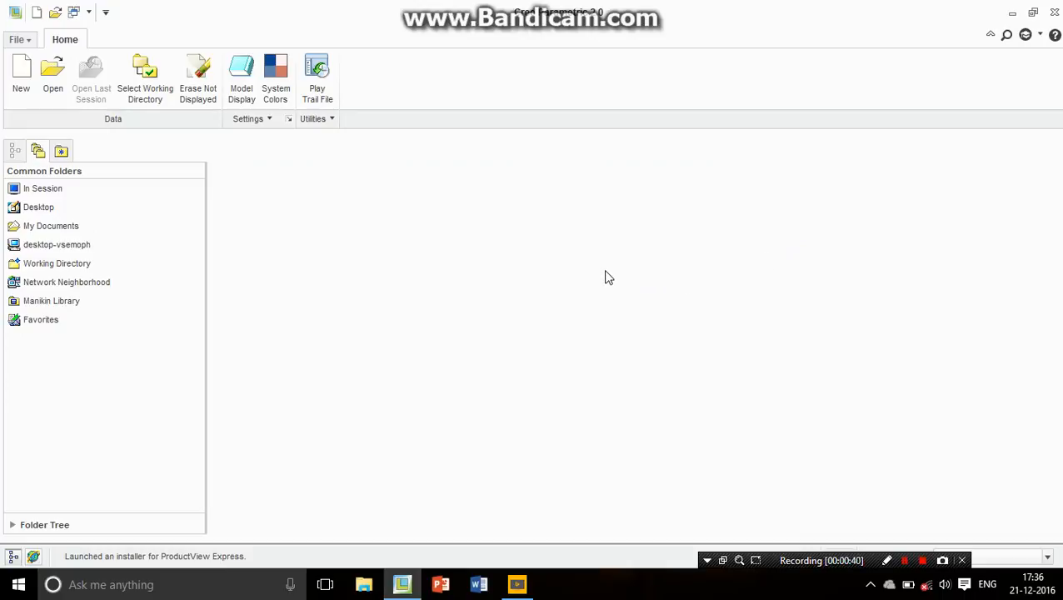
pyautogui.moveTo(340, 275)
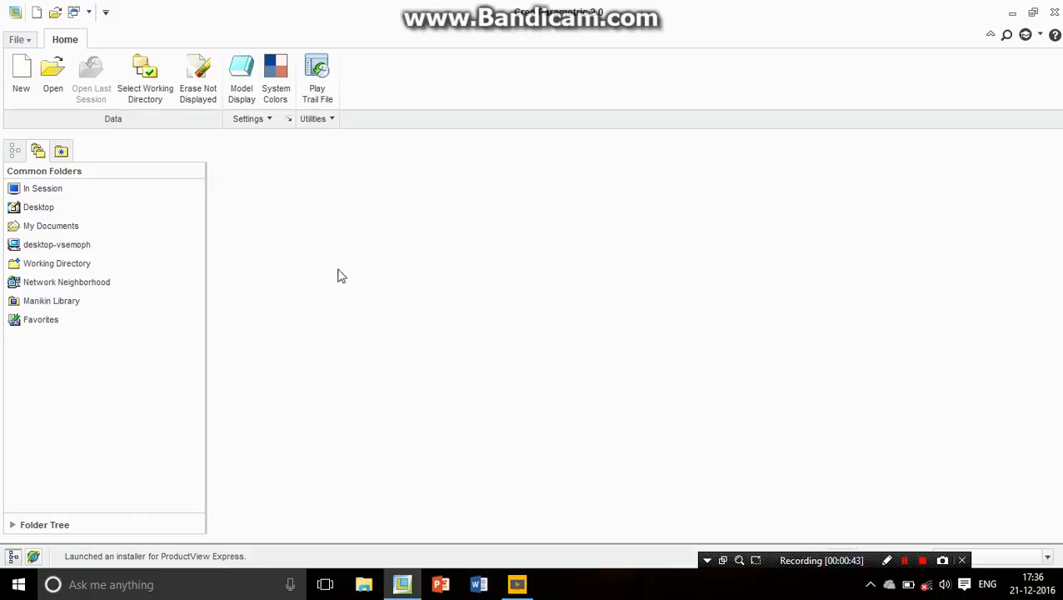
pyautogui.moveTo(604, 350)
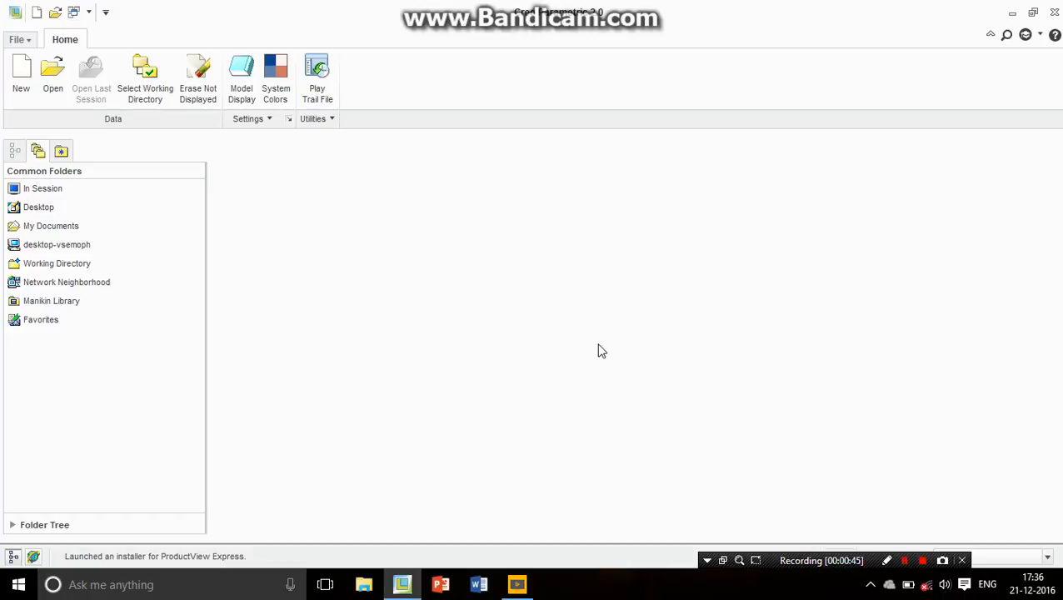
pyautogui.moveTo(579, 373)
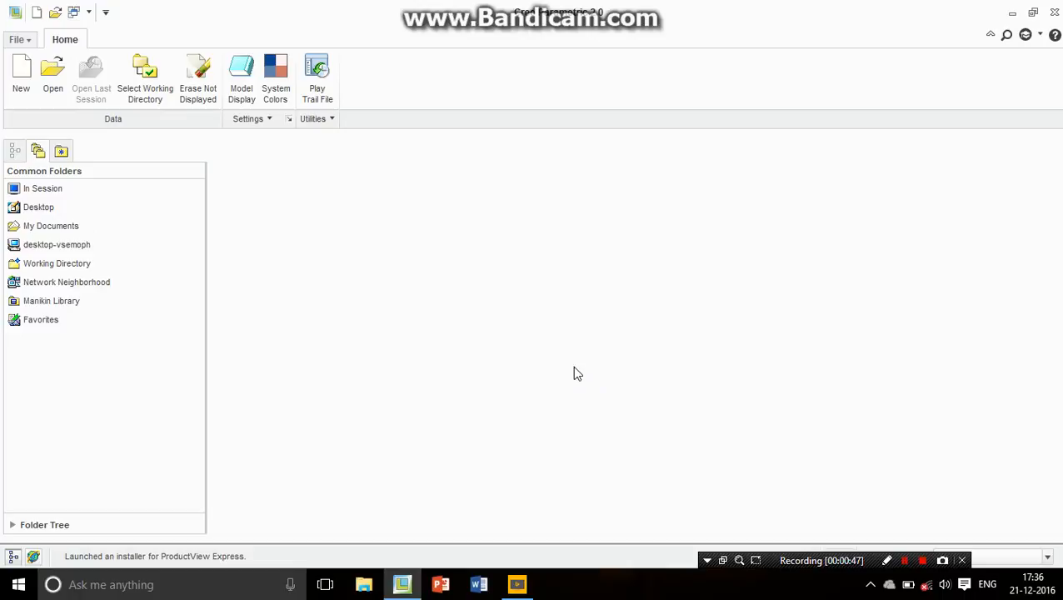
pyautogui.moveTo(145, 80)
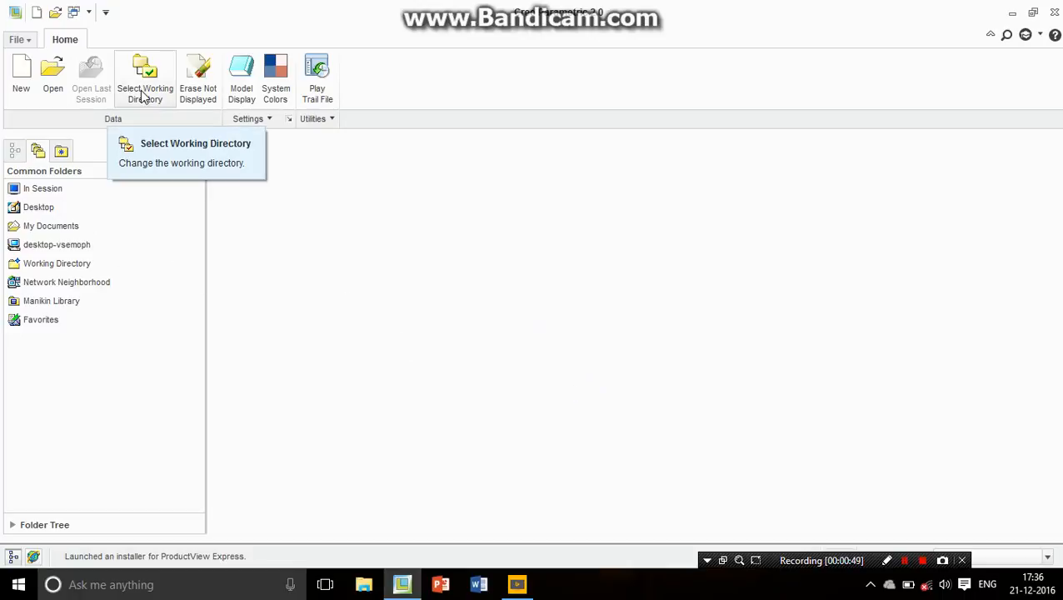
pyautogui.moveTo(183, 91)
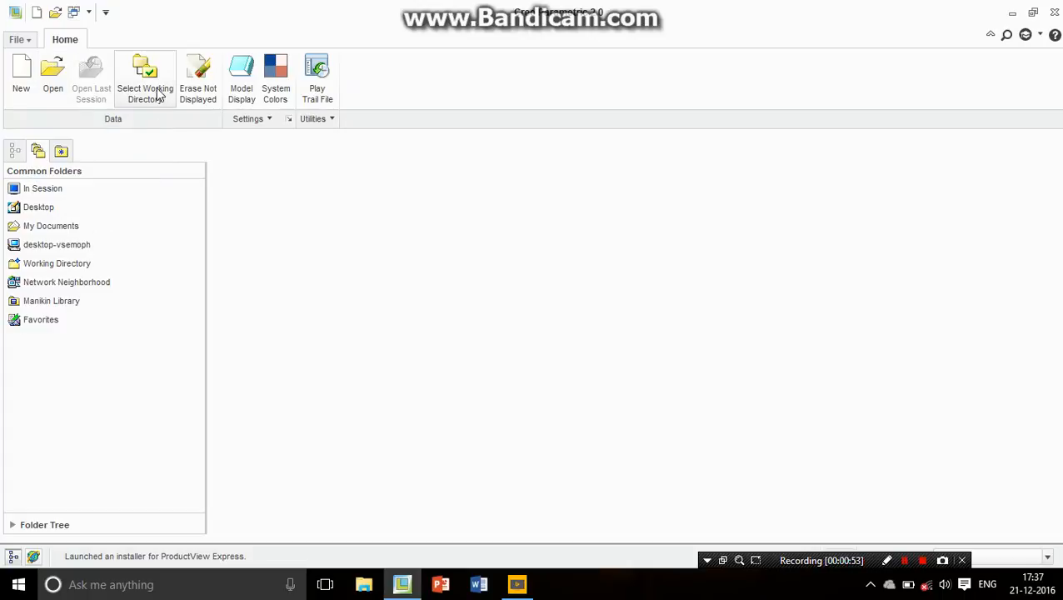
pyautogui.moveTo(145, 95)
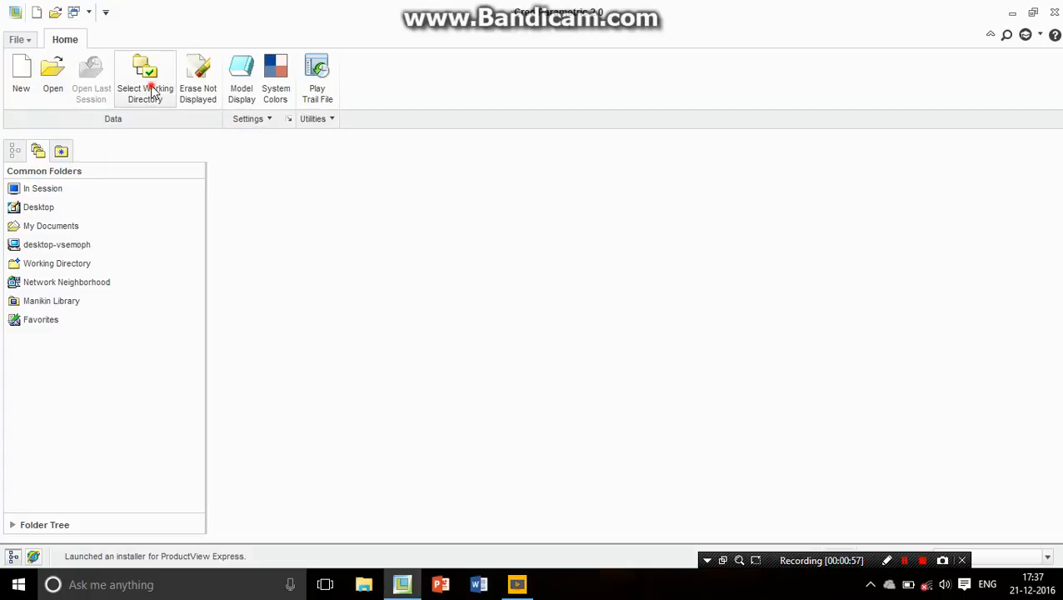
pyautogui.click(145, 80)
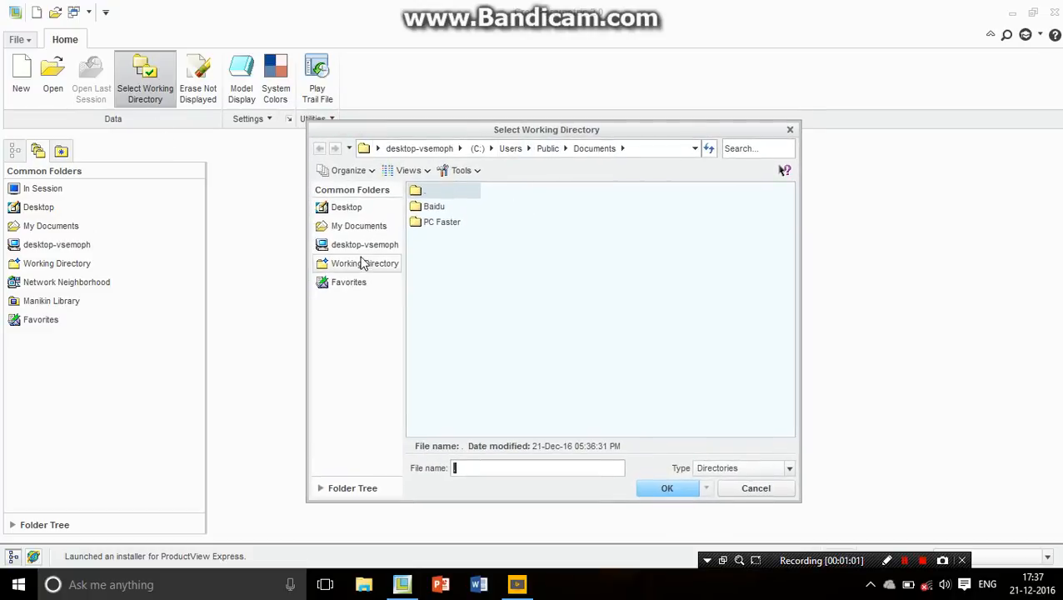
pyautogui.moveTo(349, 243)
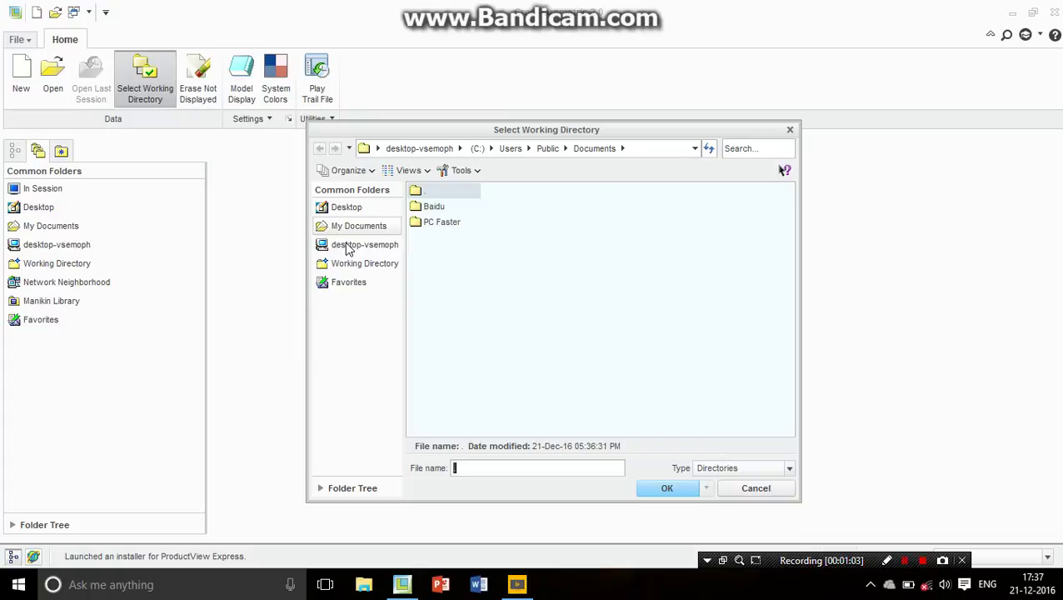
pyautogui.moveTo(393, 196)
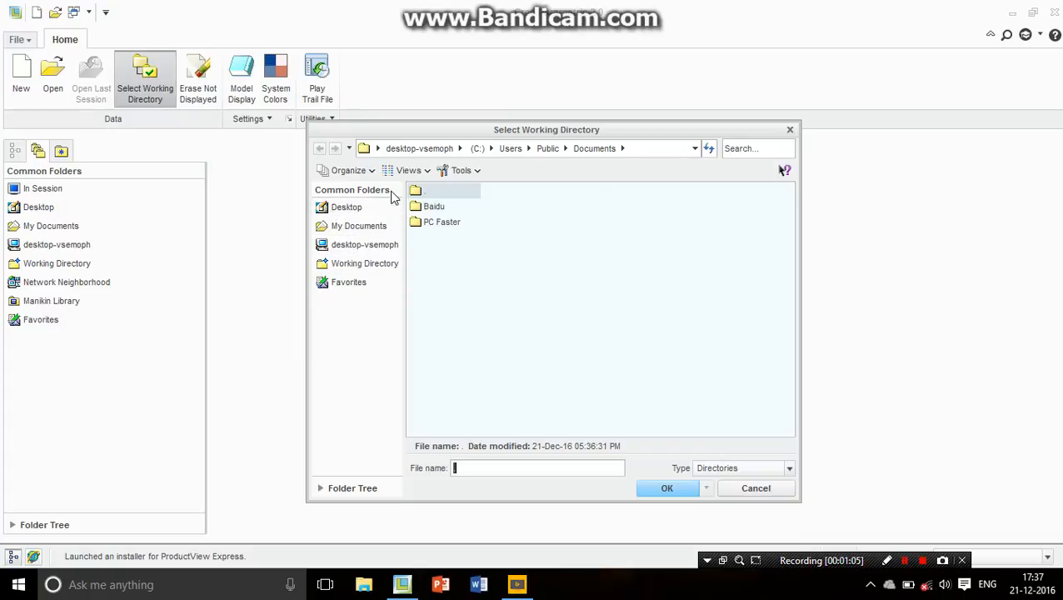
pyautogui.moveTo(360, 227)
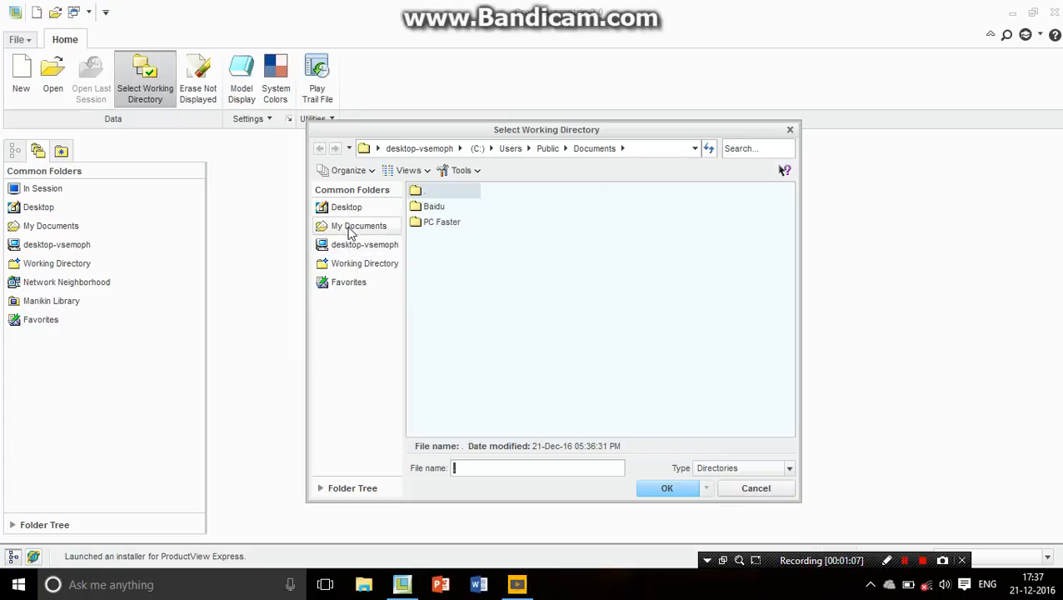
# Browse to the personal Documents folder and bring up its folder options.
pyautogui.click(360, 226)
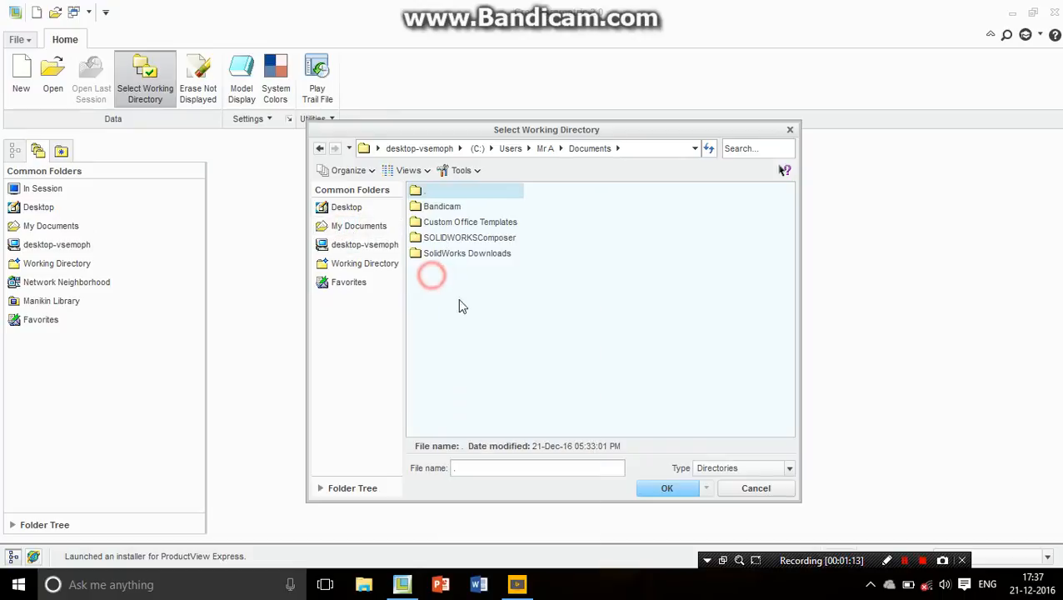
pyautogui.rightClick(463, 307)
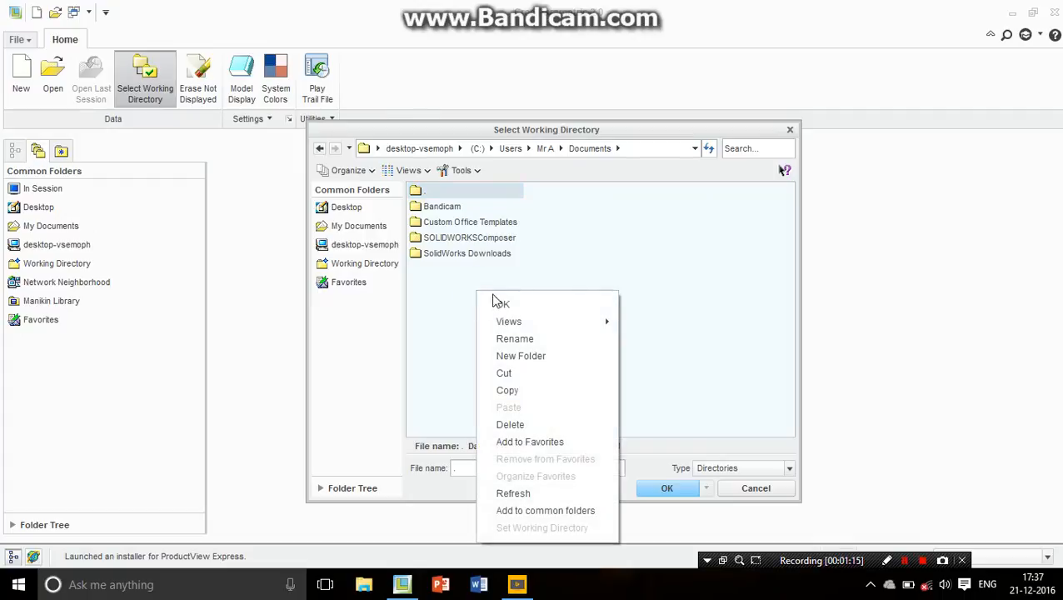
pyautogui.moveTo(520, 357)
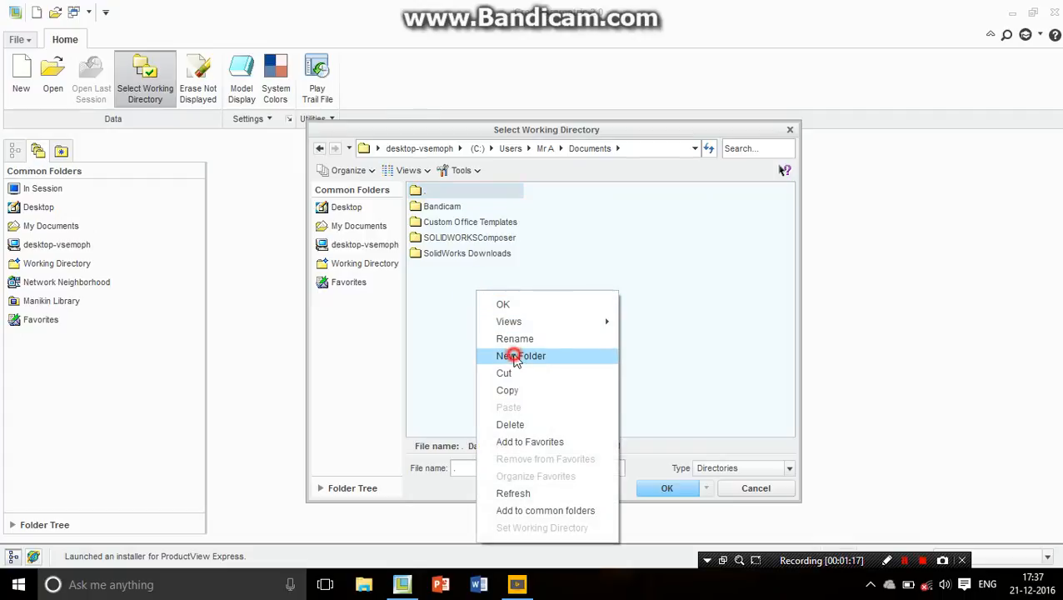
# Create a new folder named 'Part' in Documents and set it as the working directory.
pyautogui.click(522, 357)
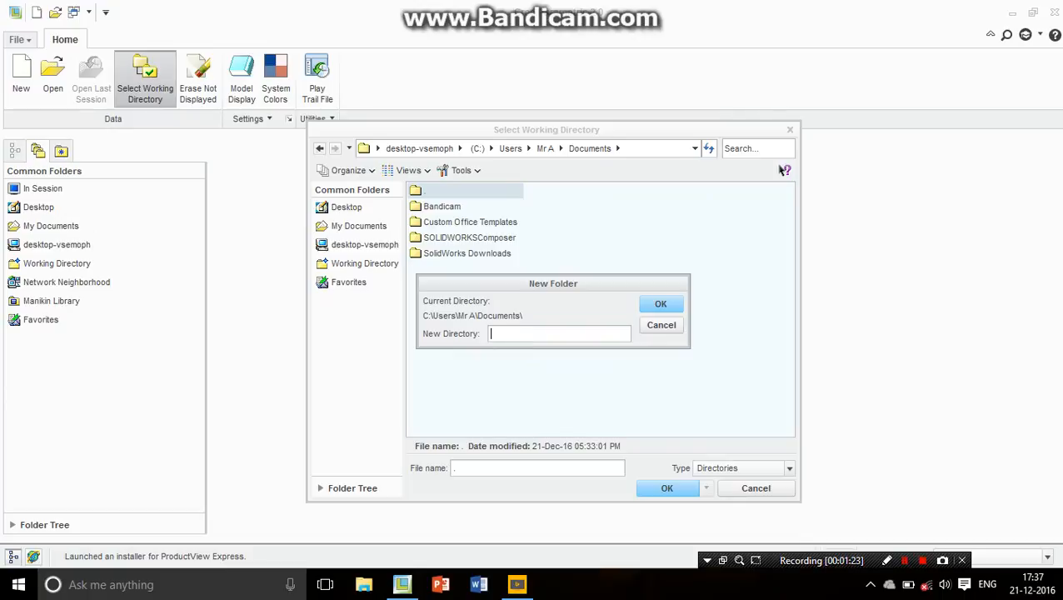
pyautogui.write('Part')
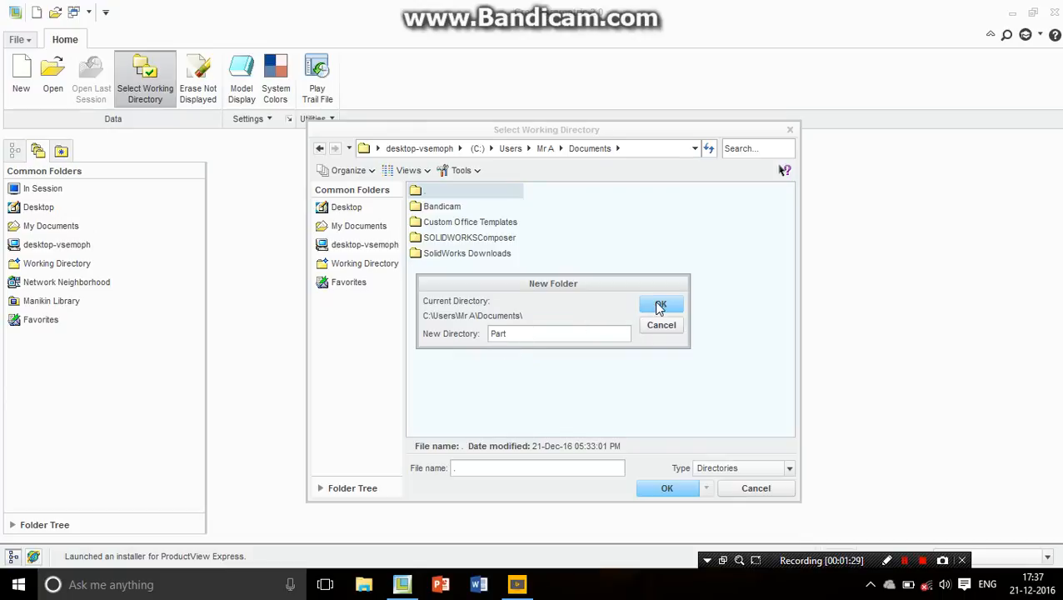
pyautogui.click(660, 303)
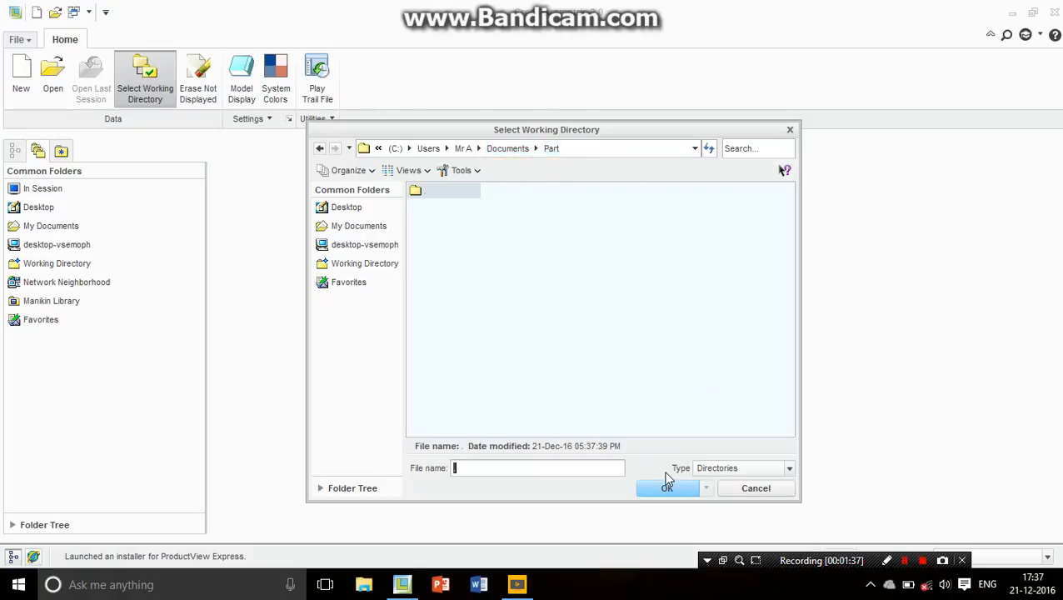
pyautogui.click(666, 486)
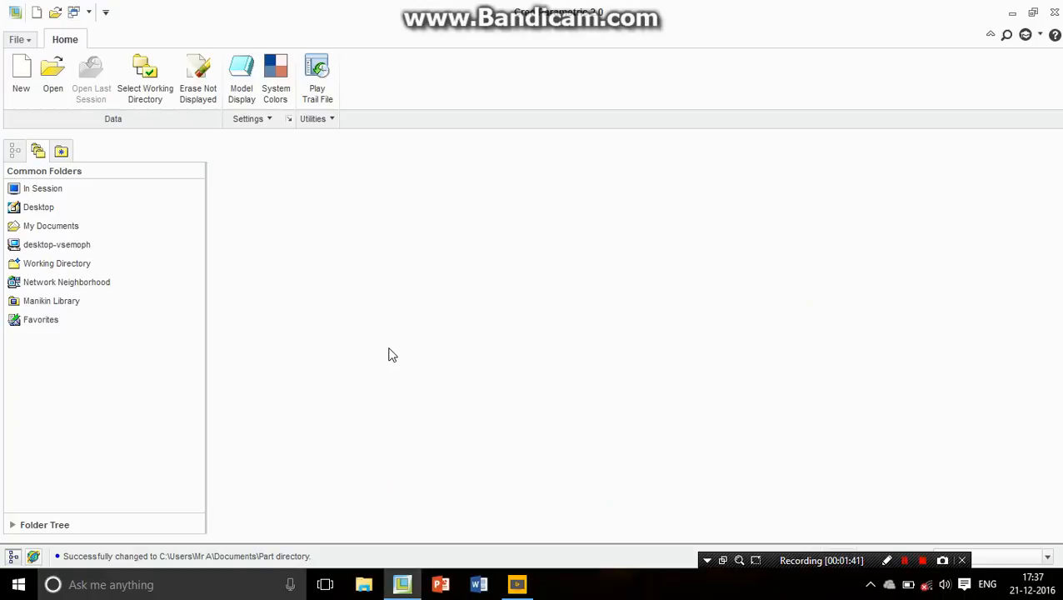
pyautogui.moveTo(374, 373)
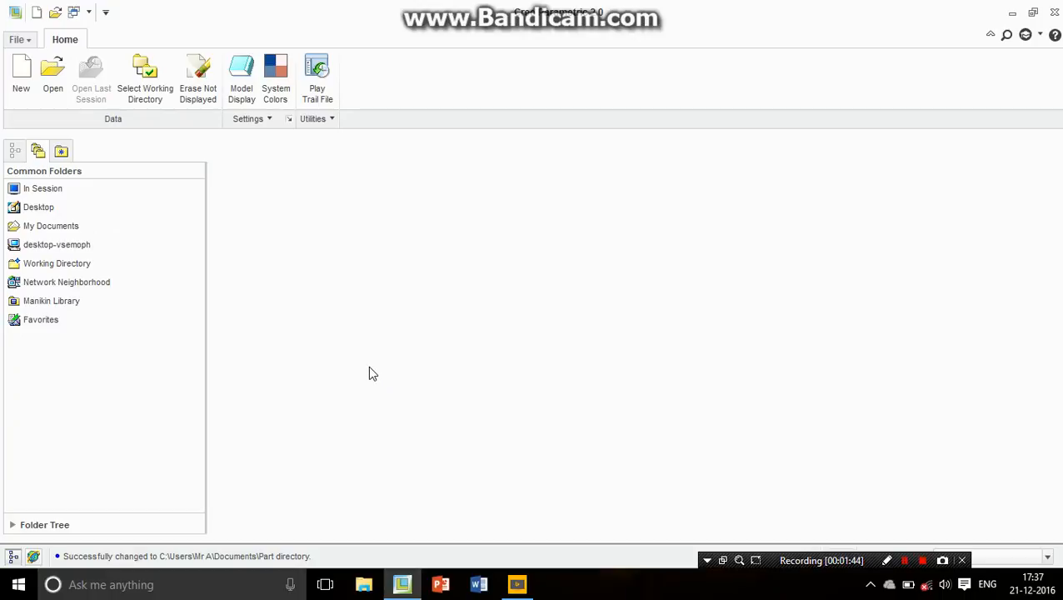
pyautogui.moveTo(213, 181)
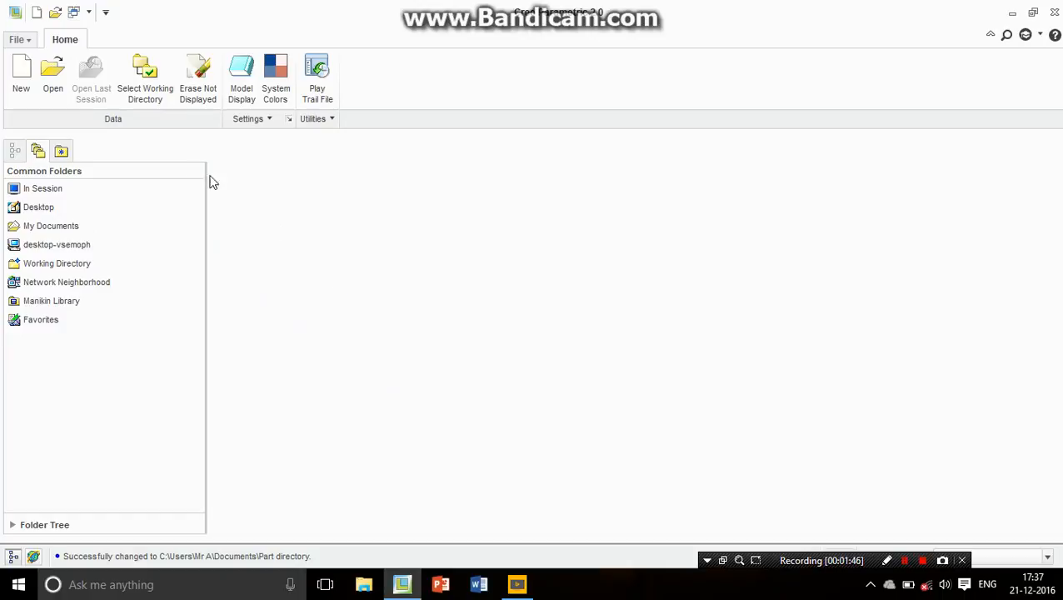
pyautogui.moveTo(283, 275)
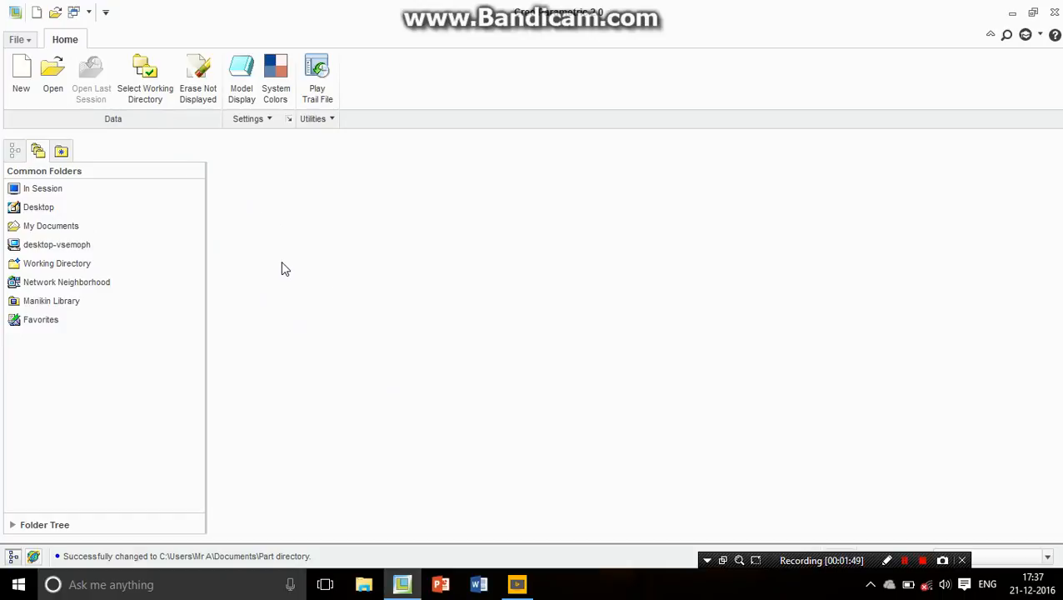
pyautogui.moveTo(477, 233)
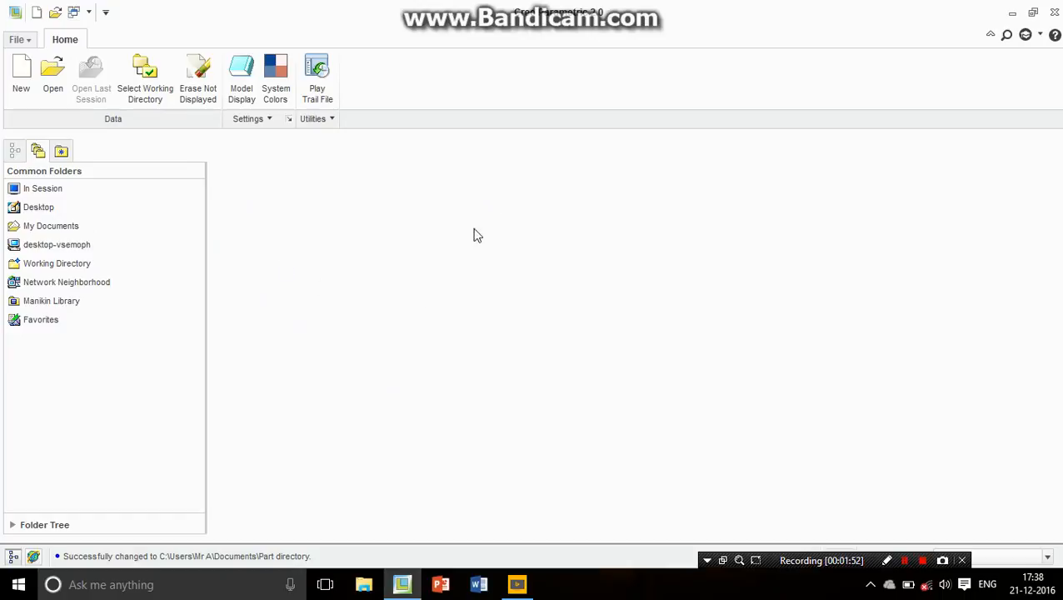
pyautogui.moveTo(640, 56)
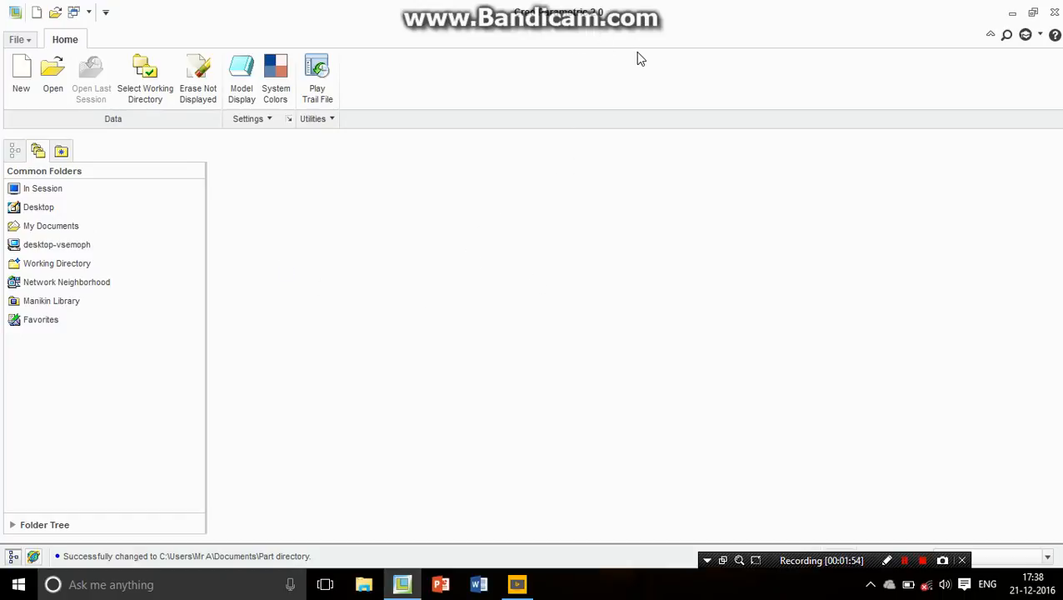
pyautogui.moveTo(657, 172)
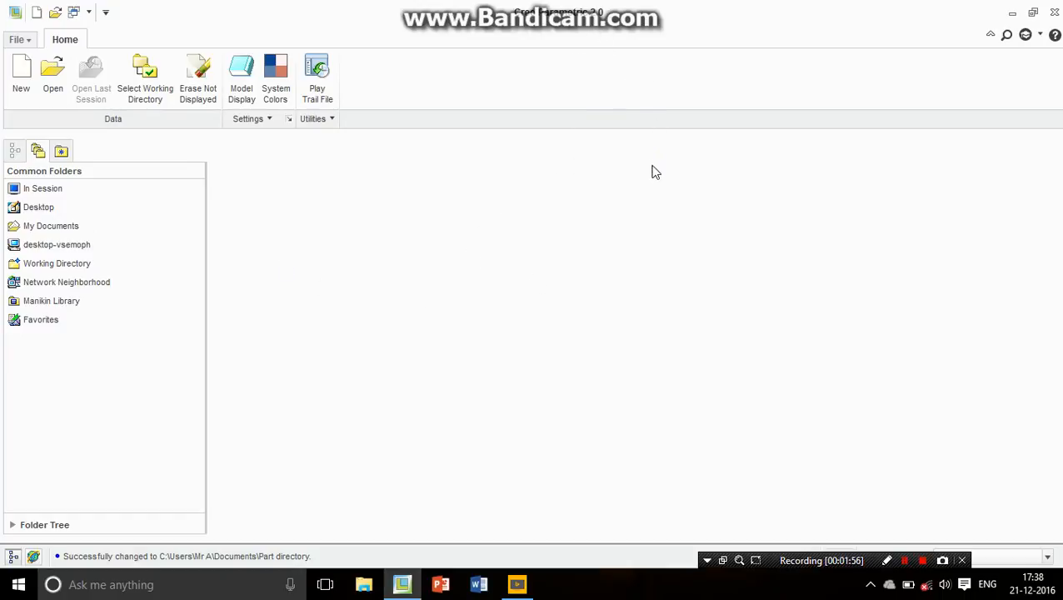
pyautogui.moveTo(843, 297)
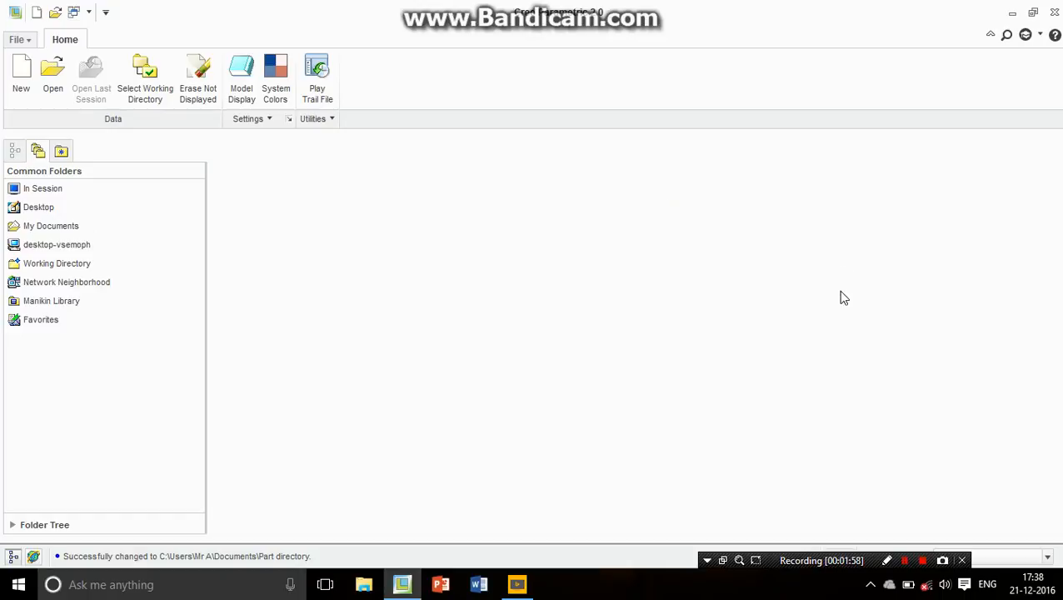